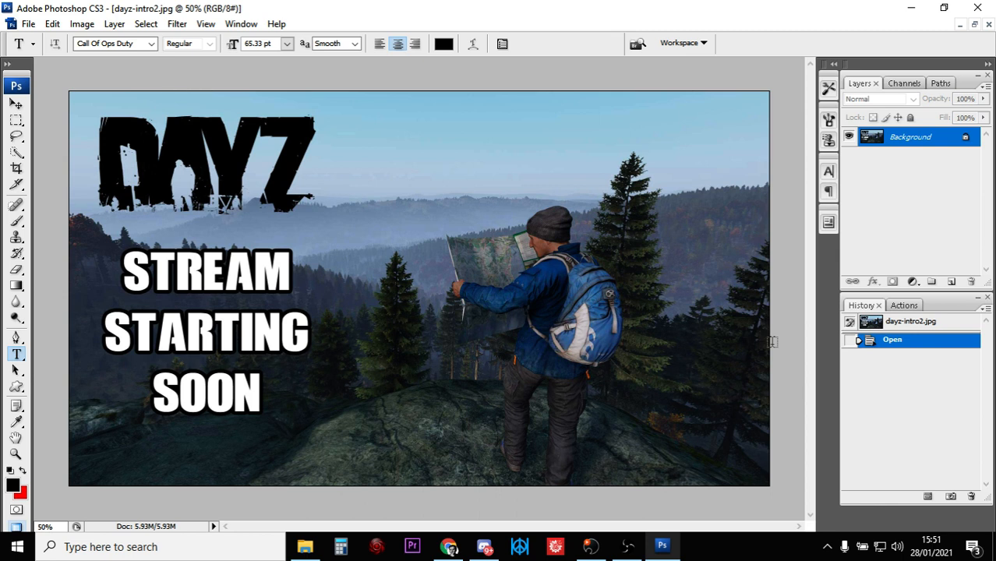
mouse_move(658, 237)
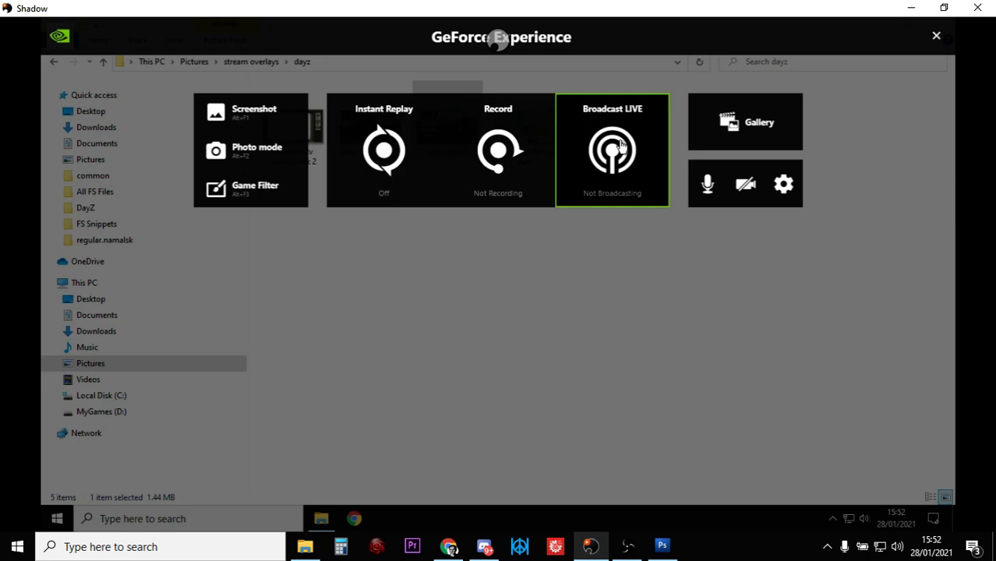
Step: Open Broadcast LIVE settings showing Ultra quality, 1080p at 60 FPS and the custom overlays
left_click(612, 150)
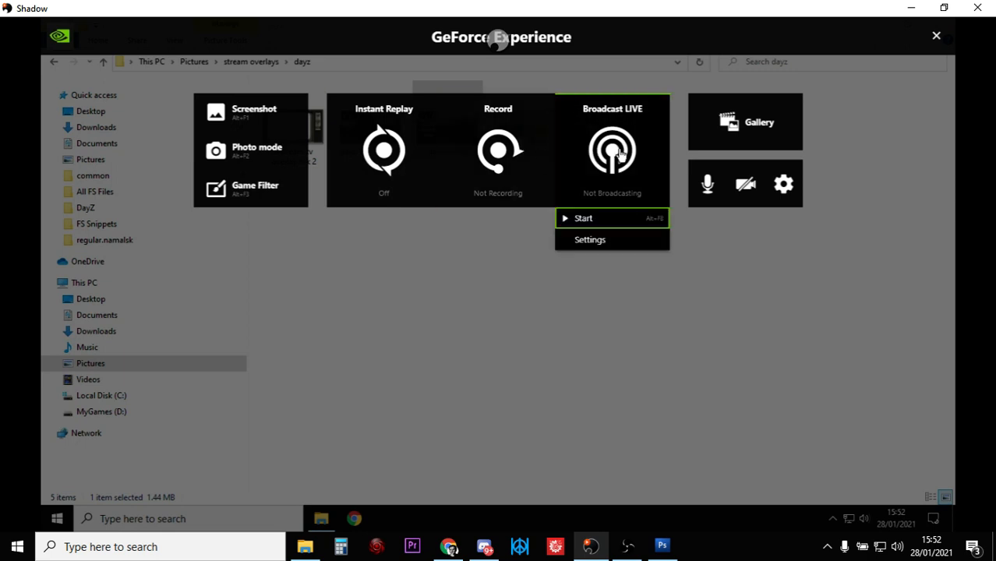
left_click(589, 239)
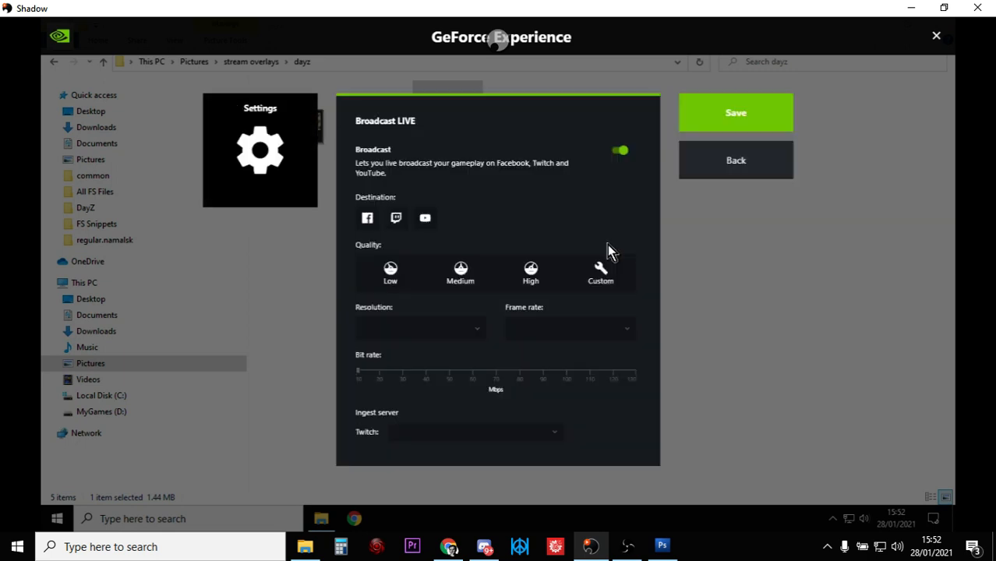
left_click(549, 177)
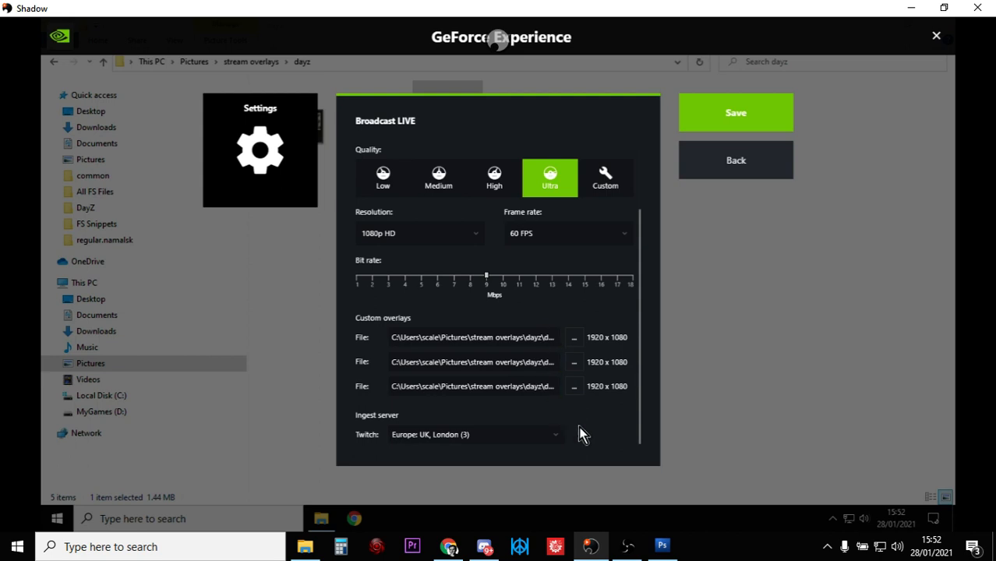
mouse_move(613, 435)
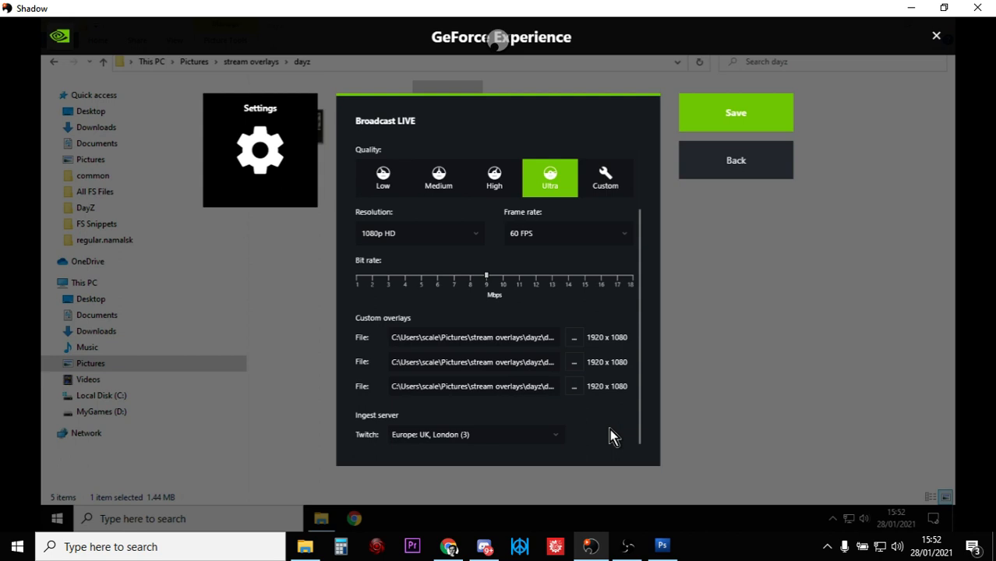
mouse_move(528, 523)
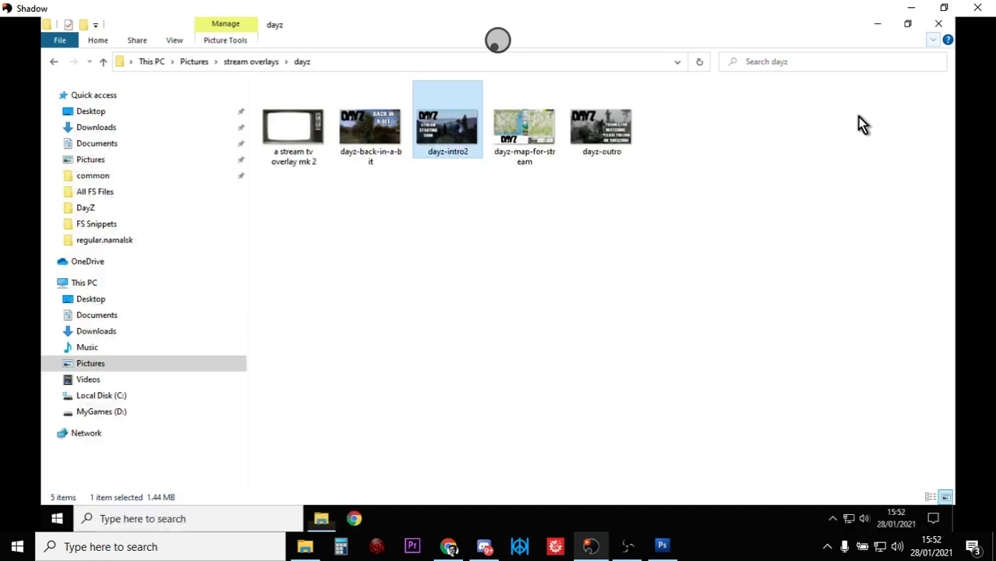
mouse_move(446, 121)
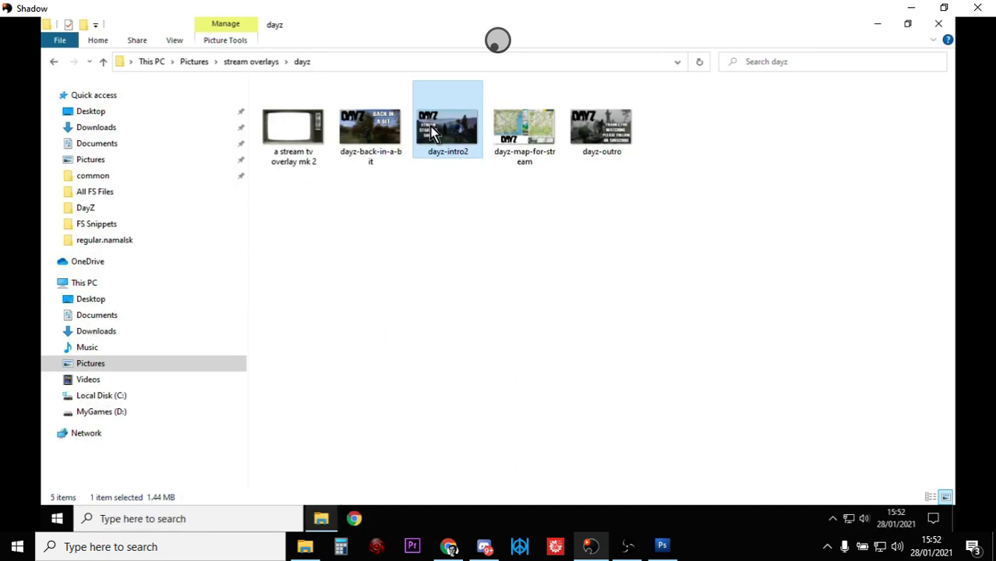
Step: Preview dayz-intro2 and browse the outro and back-in-a-bit overlays, then return to Photoshop
double_click(448, 125)
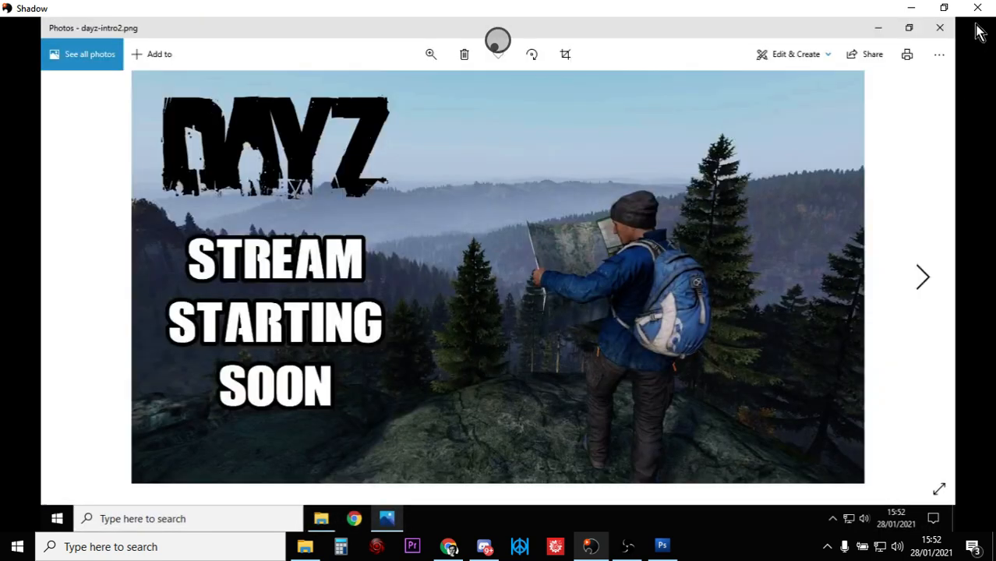
left_click(923, 276)
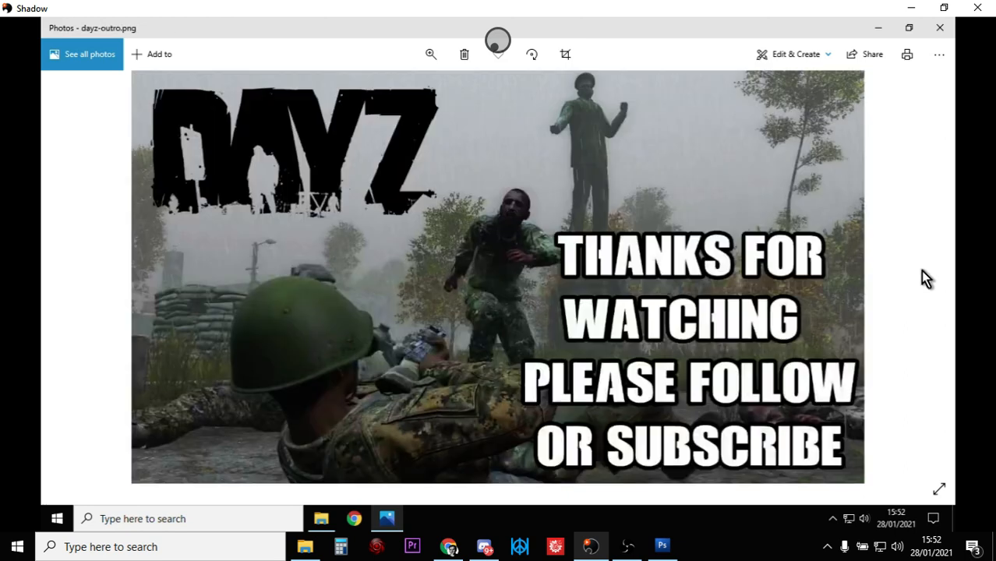
mouse_move(923, 158)
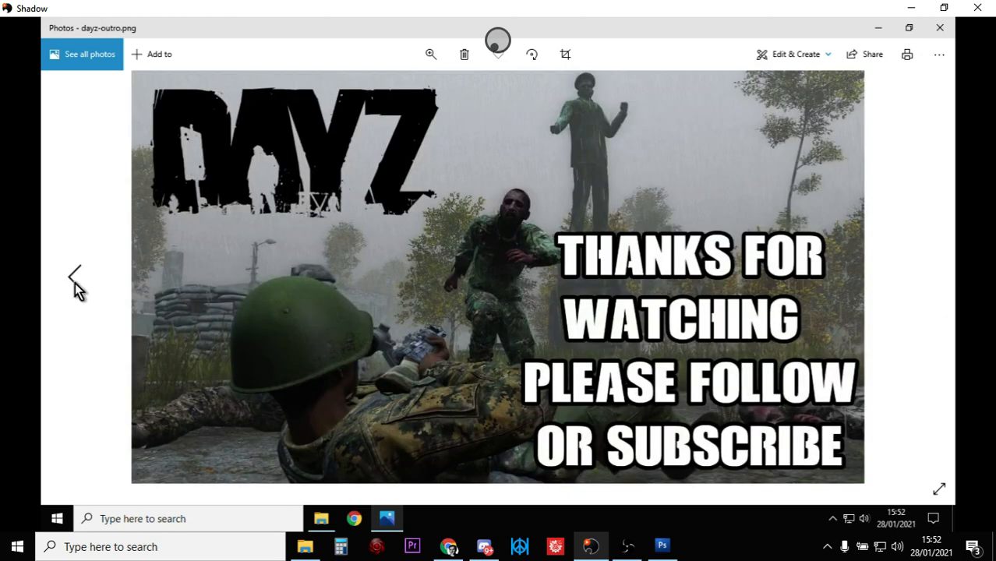
left_click(74, 277)
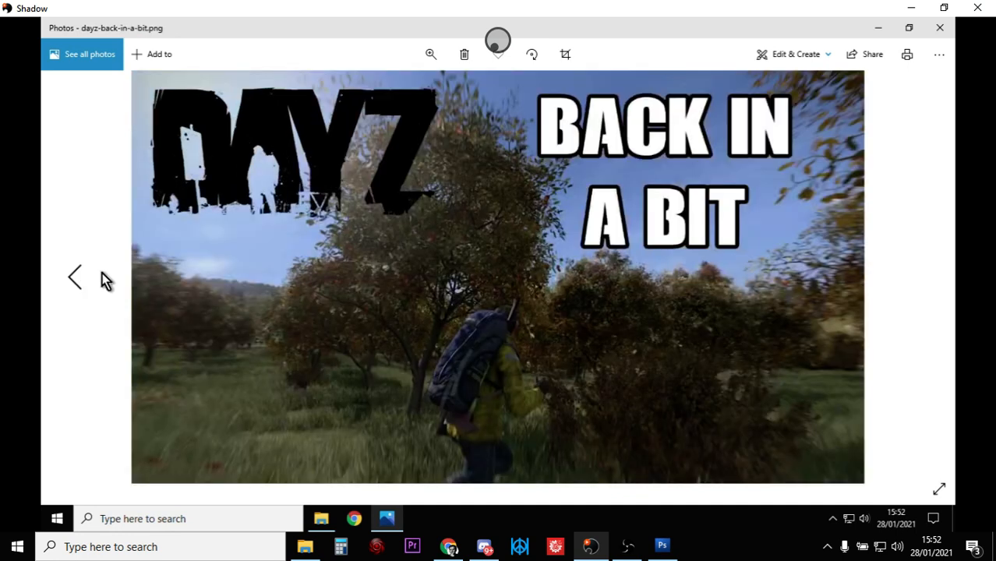
mouse_move(211, 259)
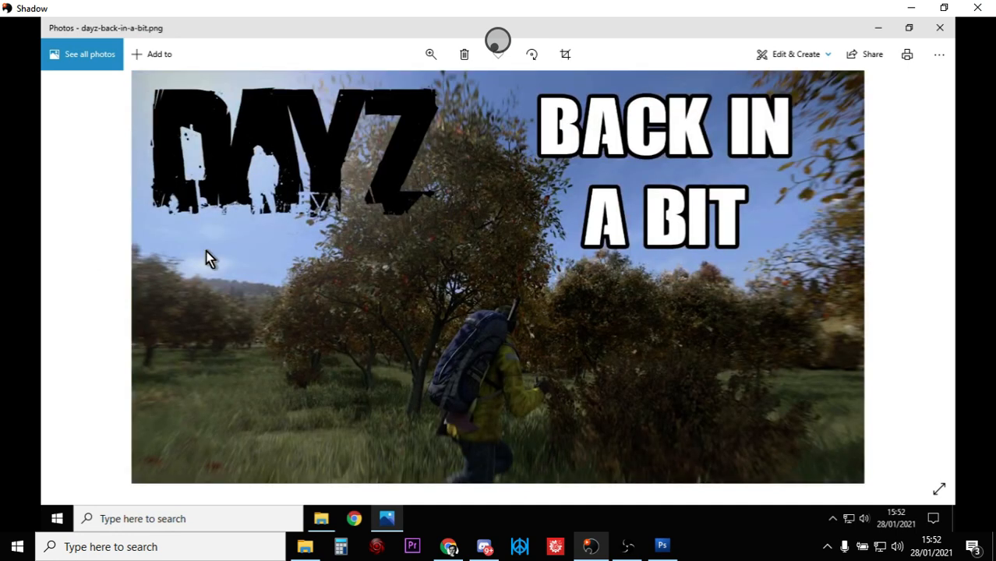
mouse_move(940, 28)
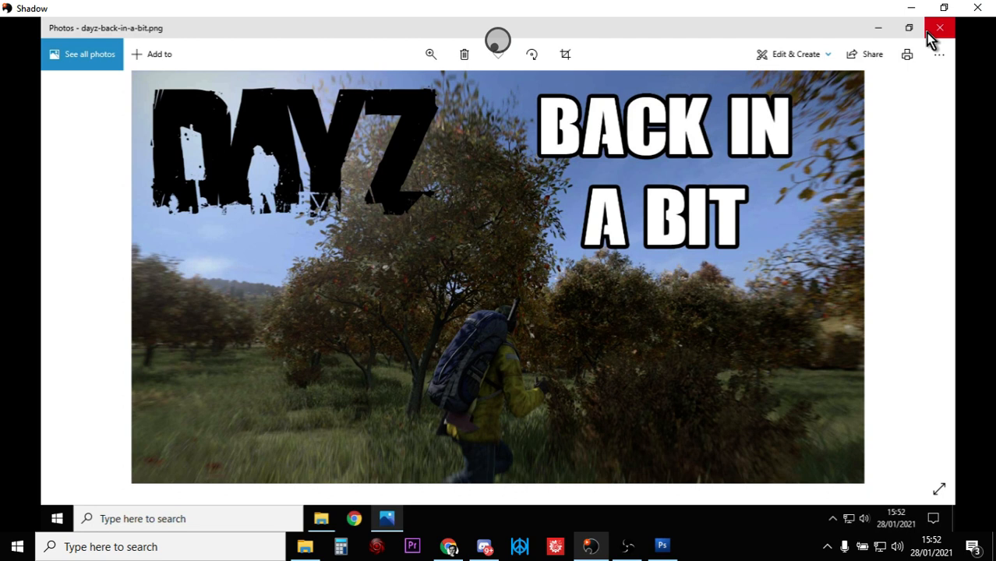
mouse_move(939, 28)
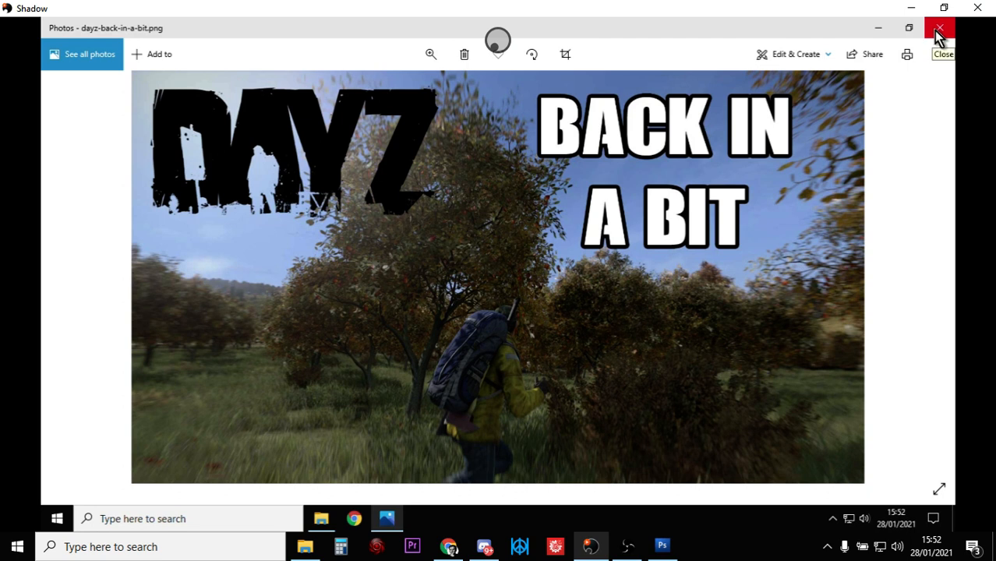
mouse_move(704, 521)
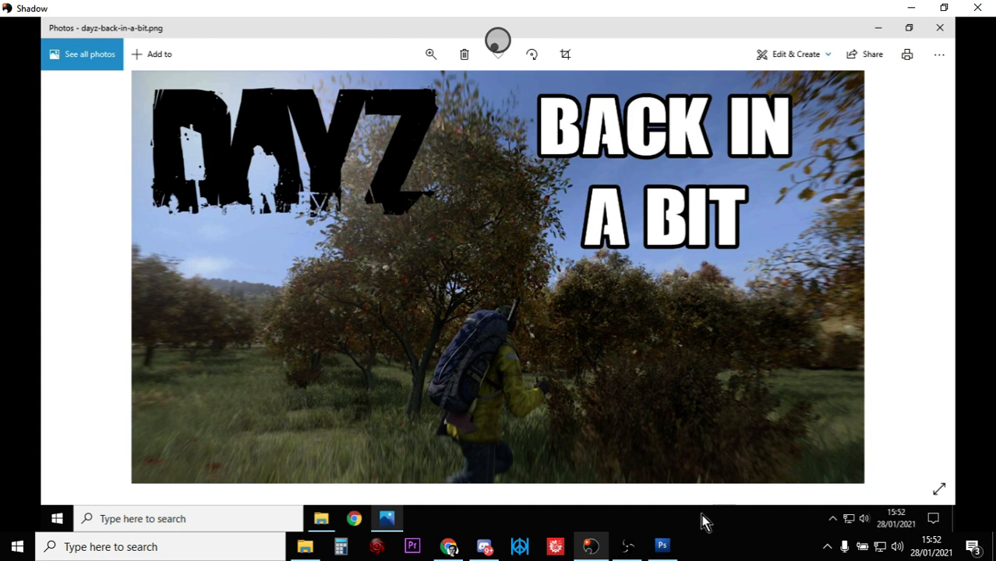
left_click(662, 546)
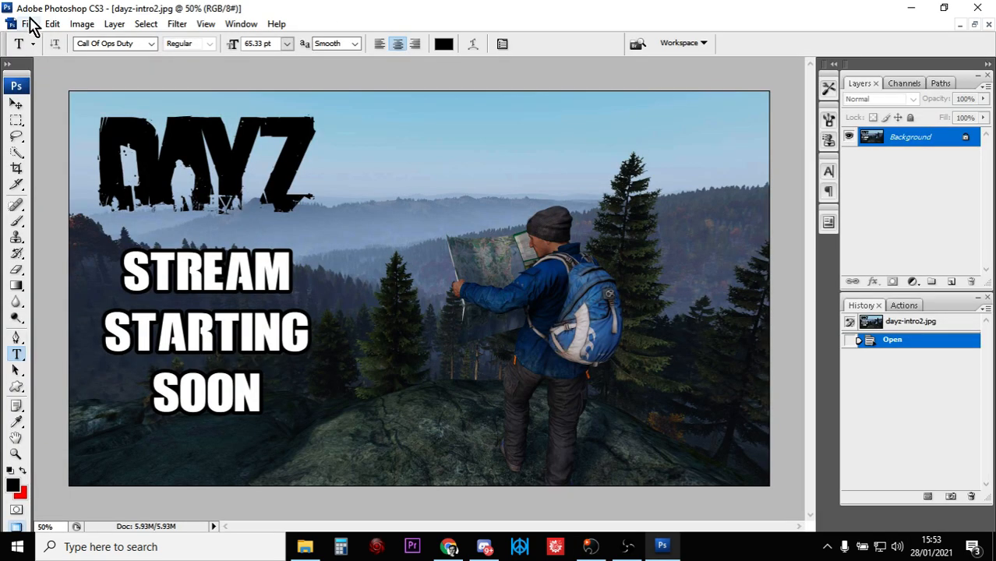
Step: Save the intro overlay as dayz-intro2 JPEG in the vanilla for lightstream folder
left_click(28, 23)
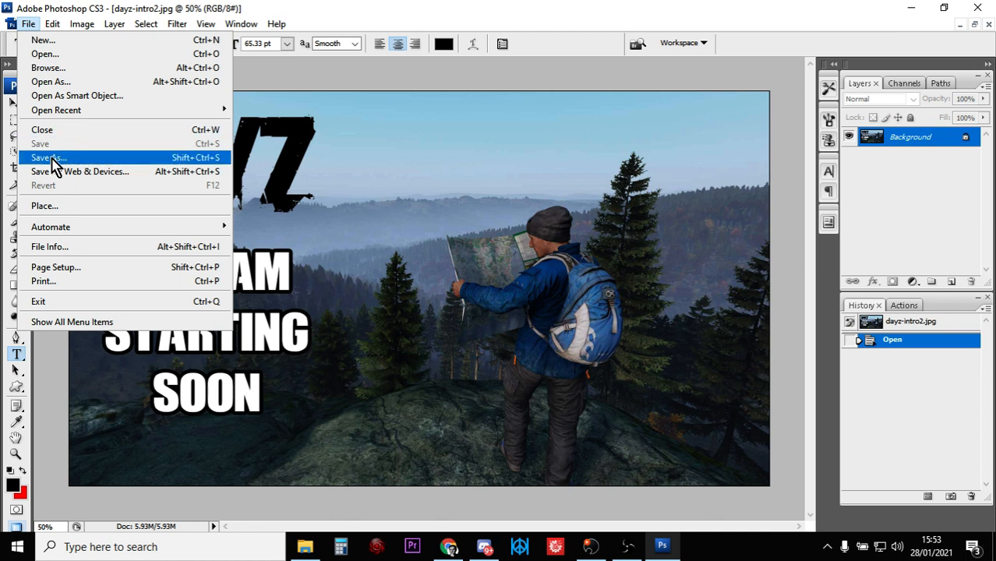
left_click(48, 157)
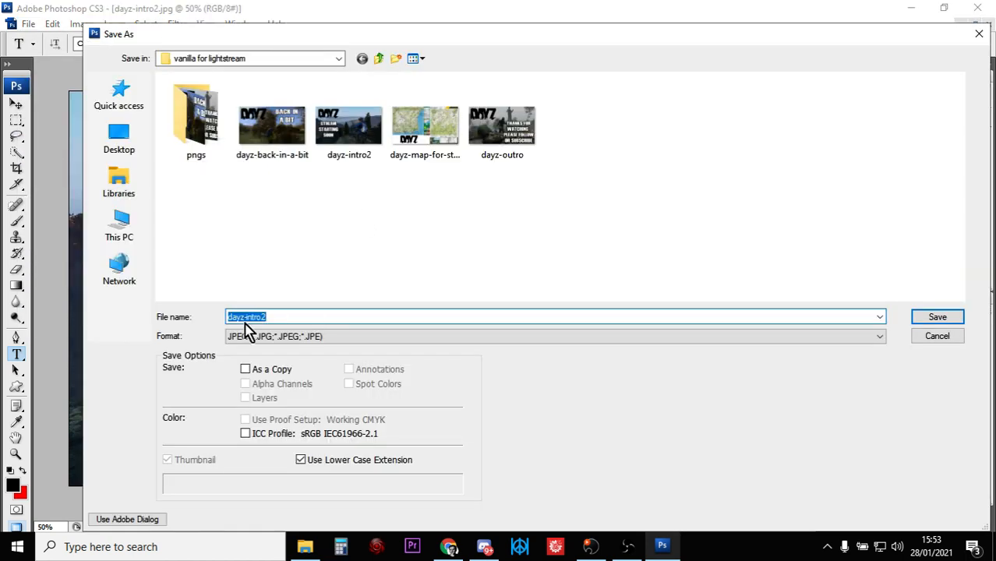
mouse_move(392, 311)
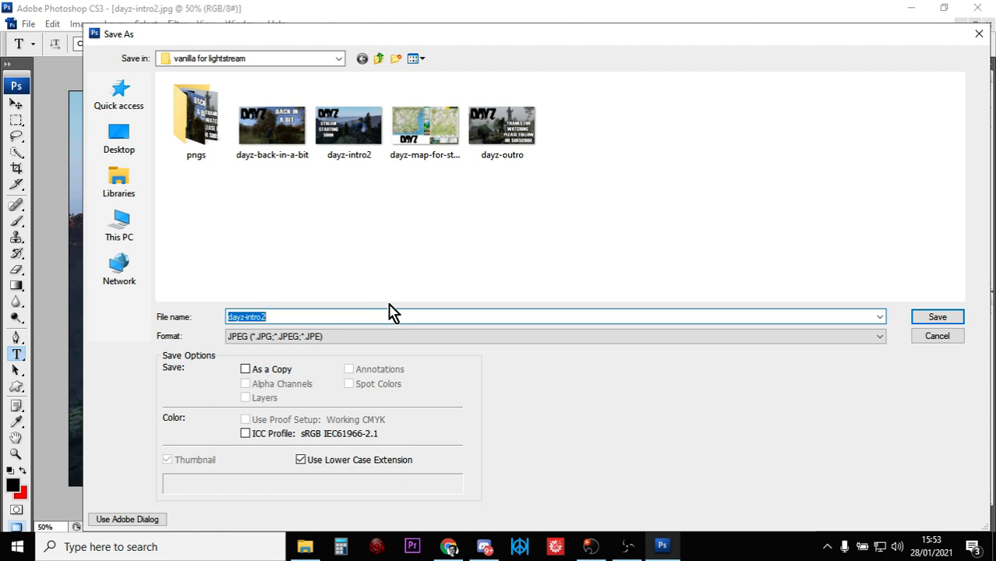
left_click(553, 336)
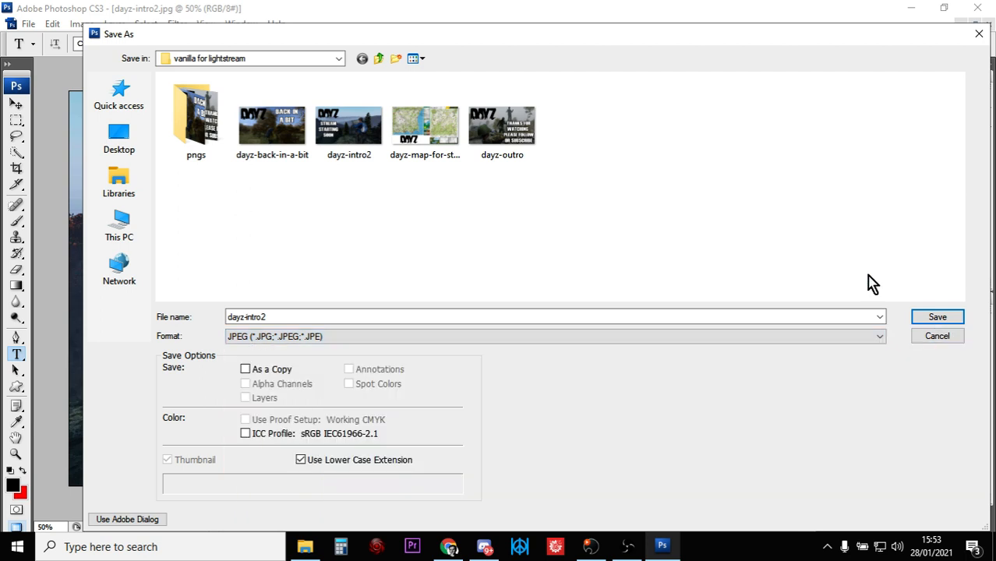
mouse_move(680, 309)
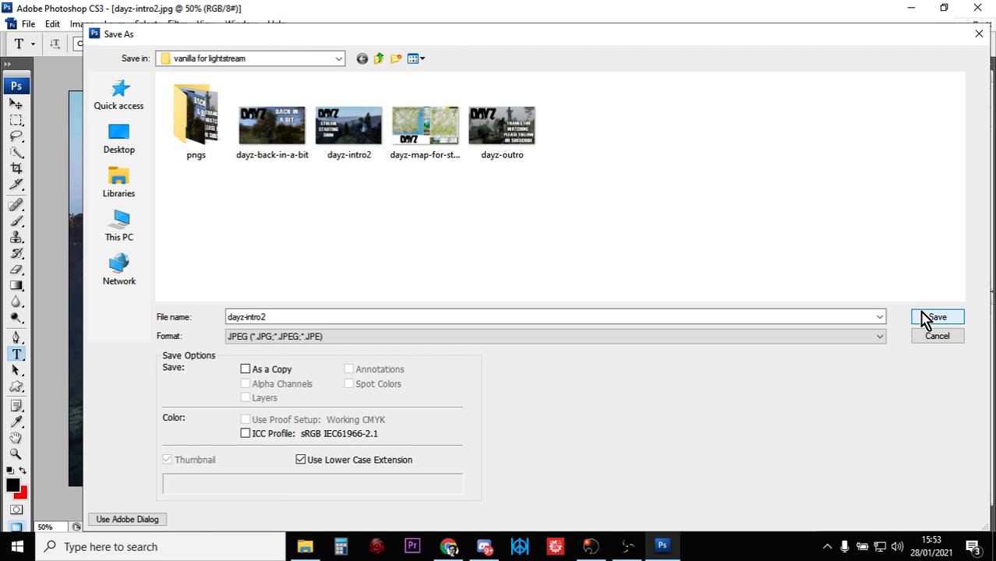
left_click(936, 316)
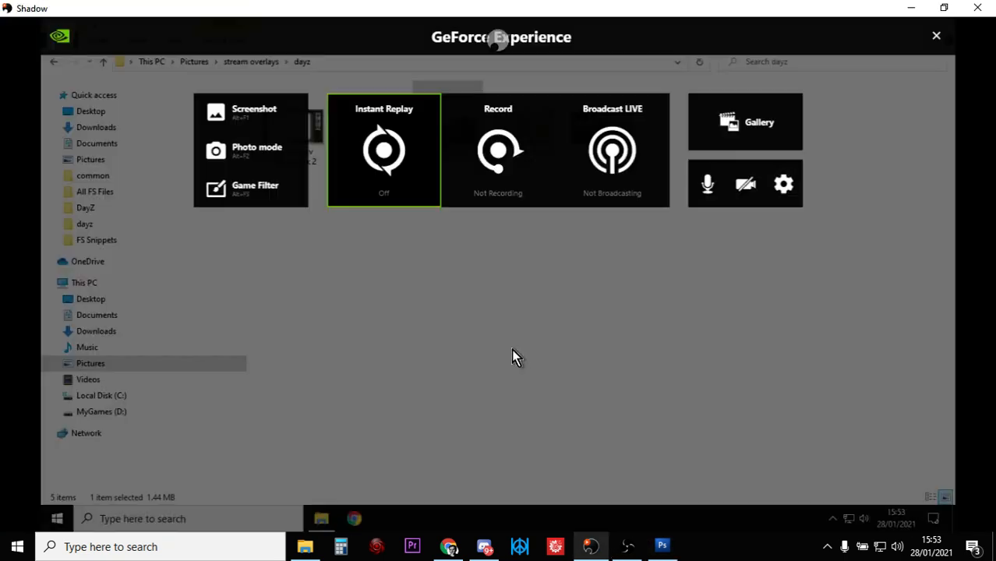
Step: Load dayz-intro2.png as the first custom overlay in Broadcast LIVE settings
left_click(612, 150)
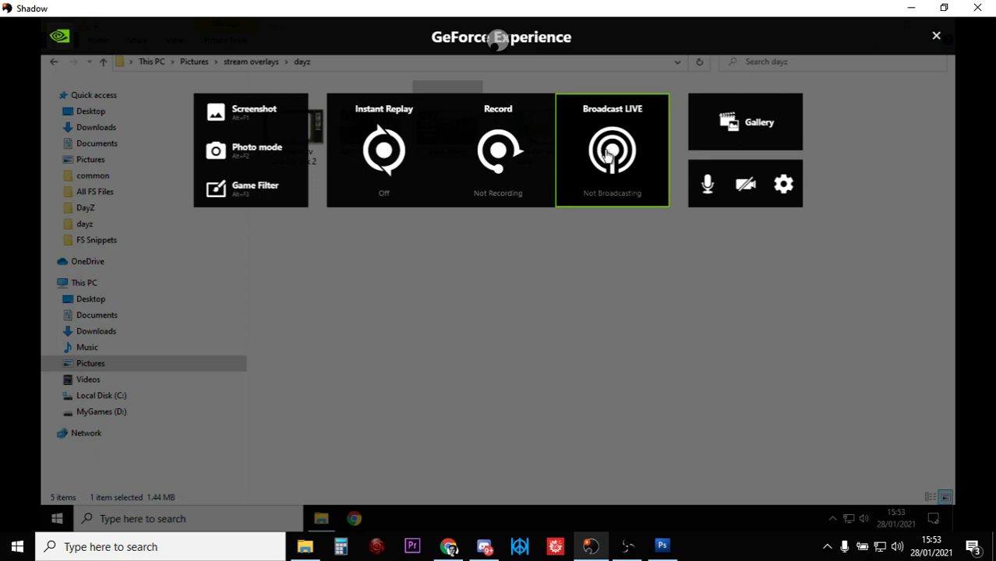
left_click(612, 150)
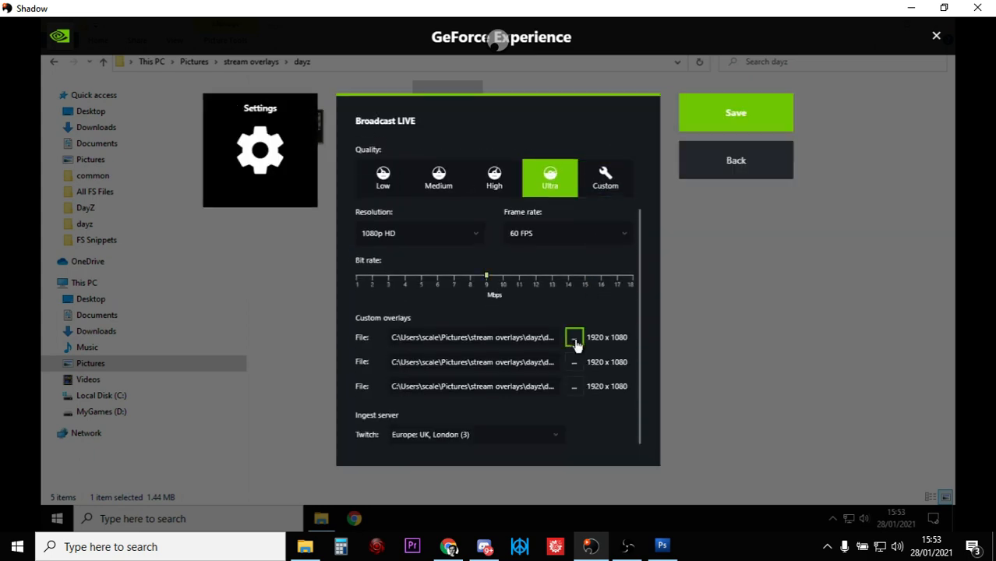
left_click(573, 336)
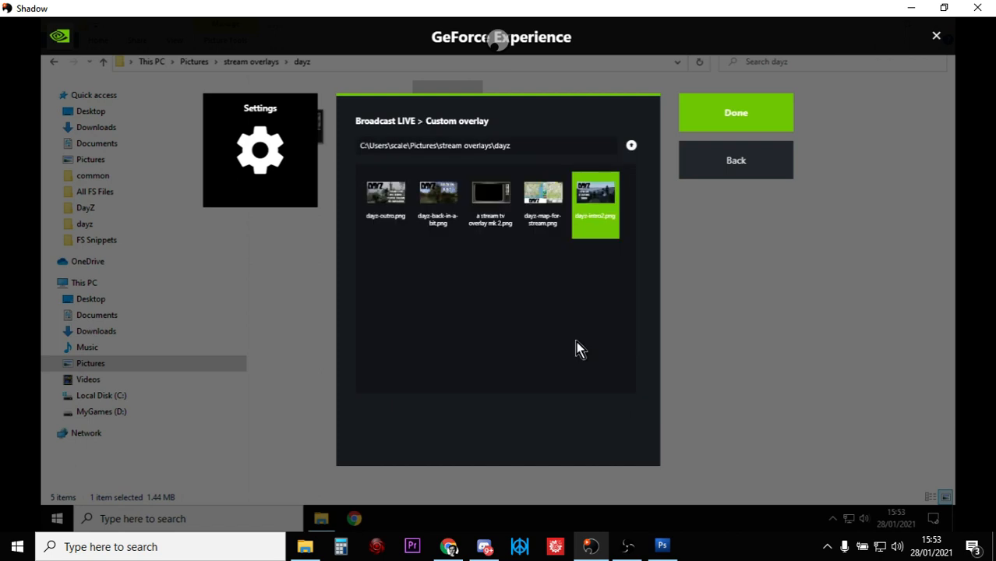
left_click(543, 193)
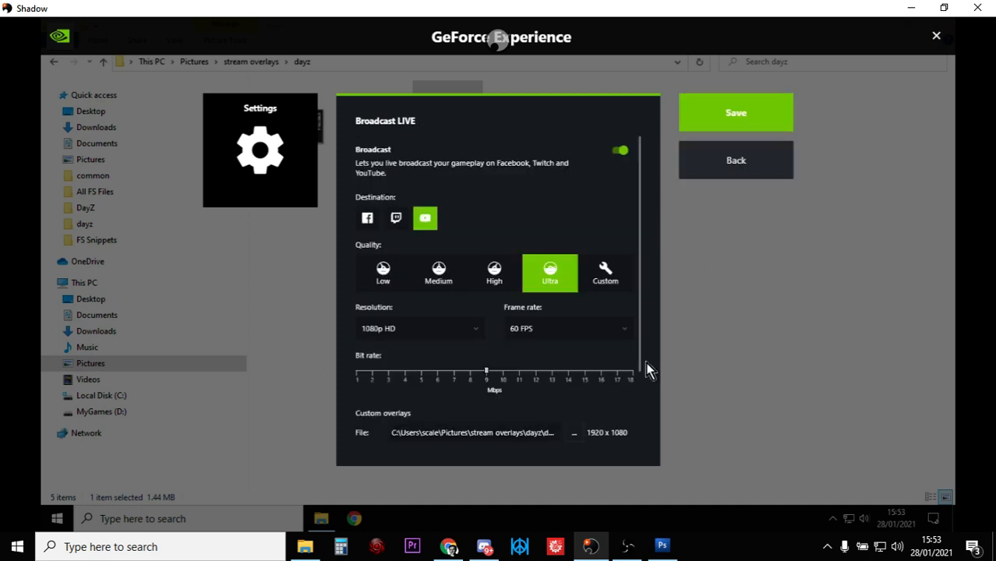
Step: Load dayz-back-in-a-bit.png as the second custom overlay
scroll("down", 3)
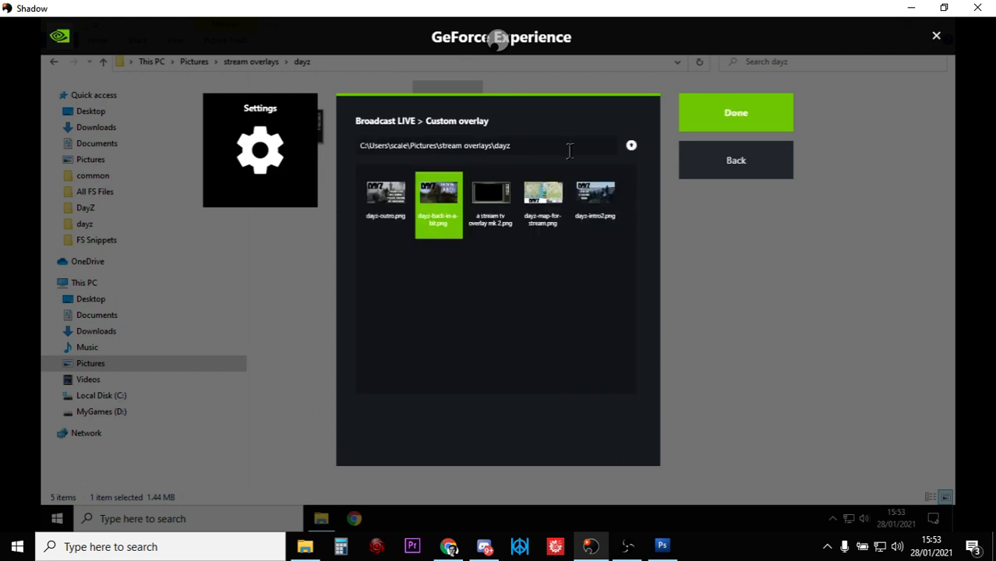
left_click(735, 159)
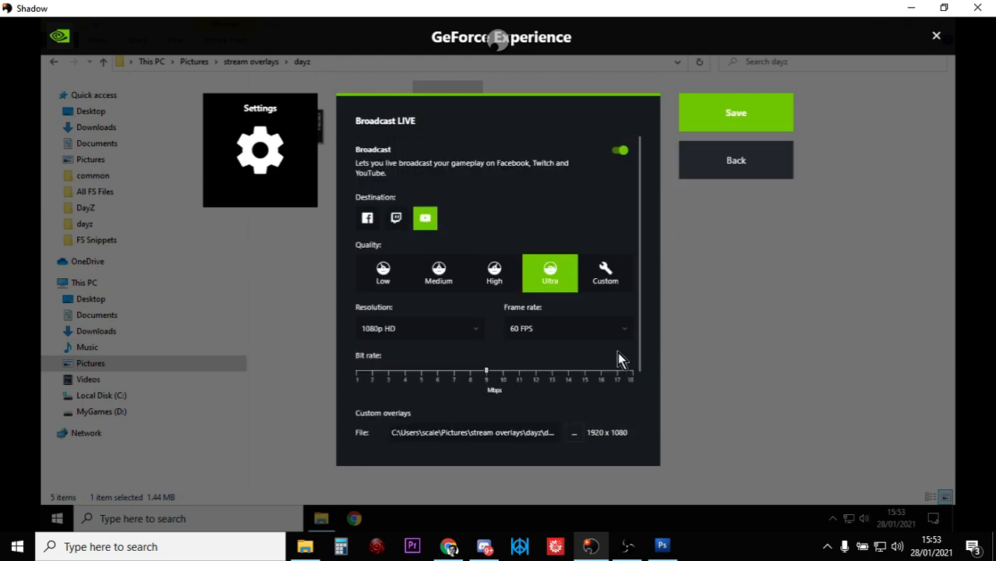
scroll("down", 3)
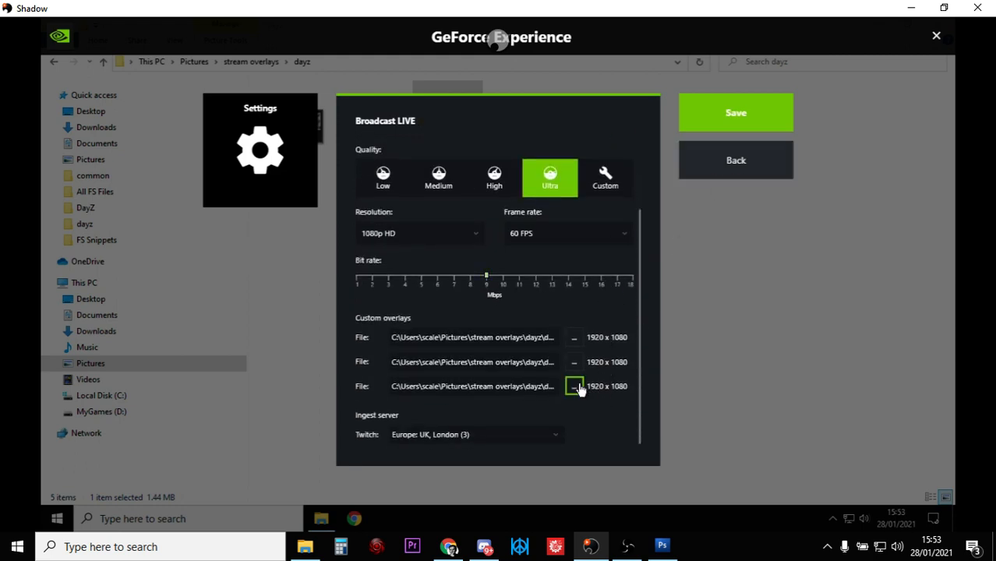
Step: Load dayz-outro.png from stream overlays\dayz as the third custom overlay
left_click(573, 386)
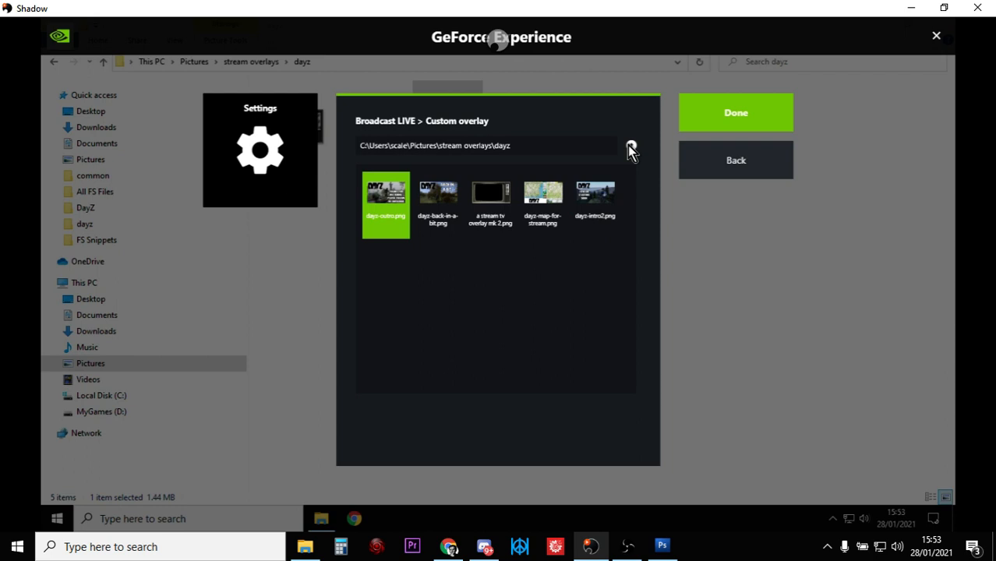
left_click(630, 145)
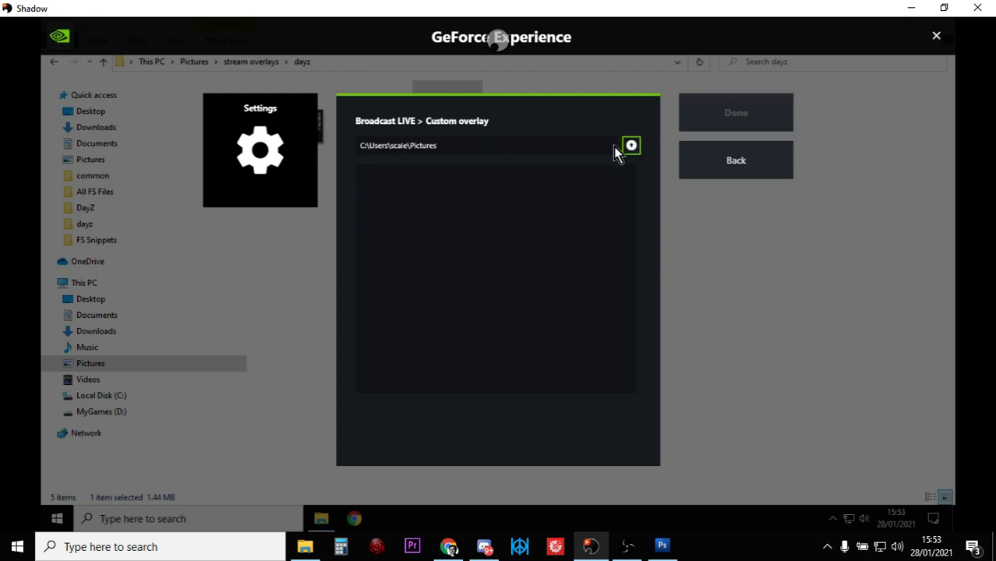
left_click(631, 144)
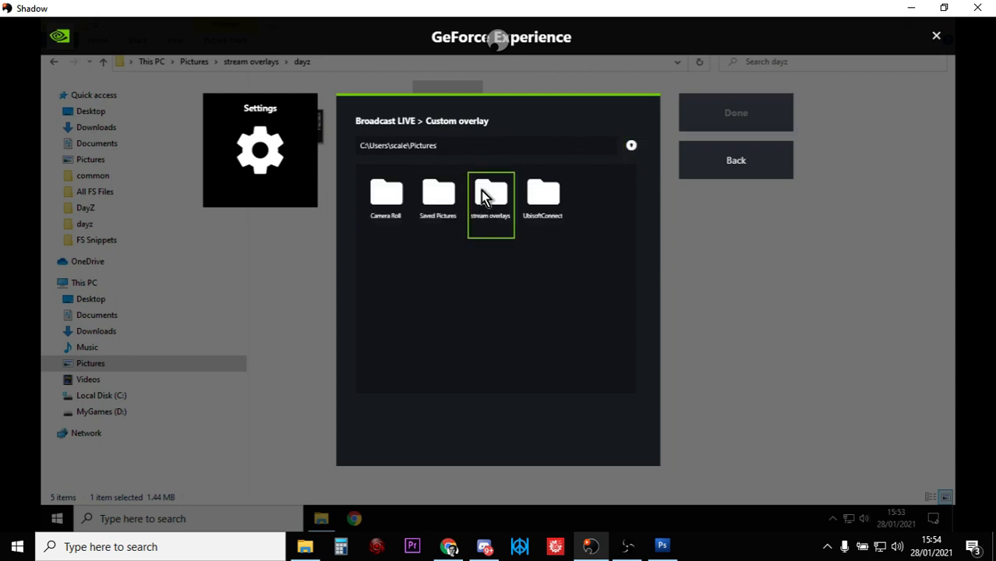
double_click(490, 193)
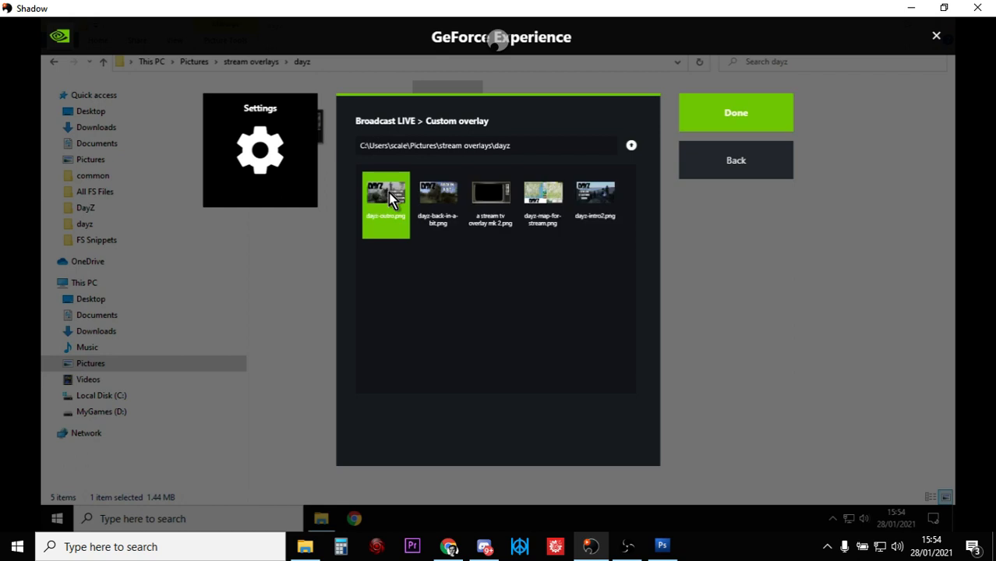
left_click(490, 192)
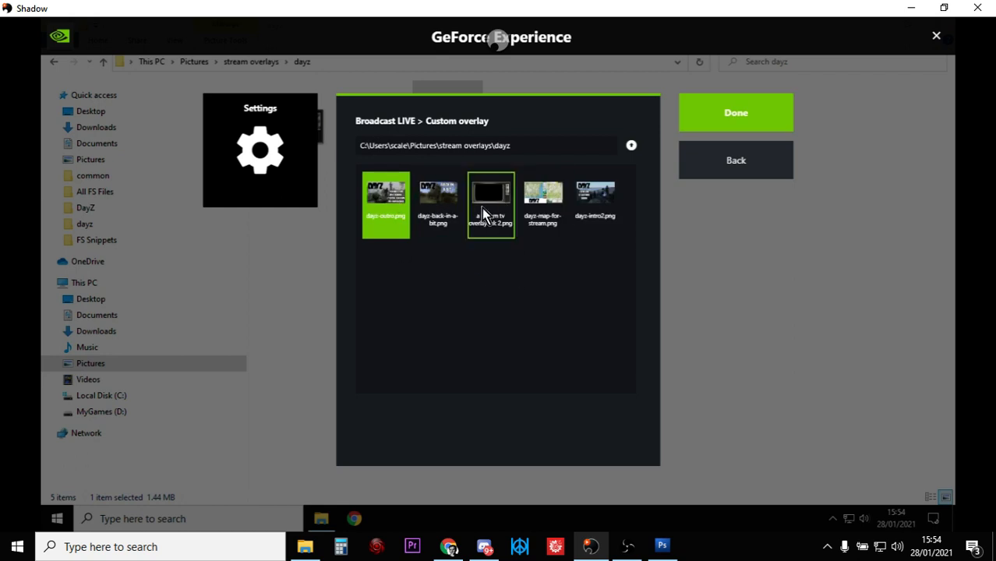
left_click(385, 205)
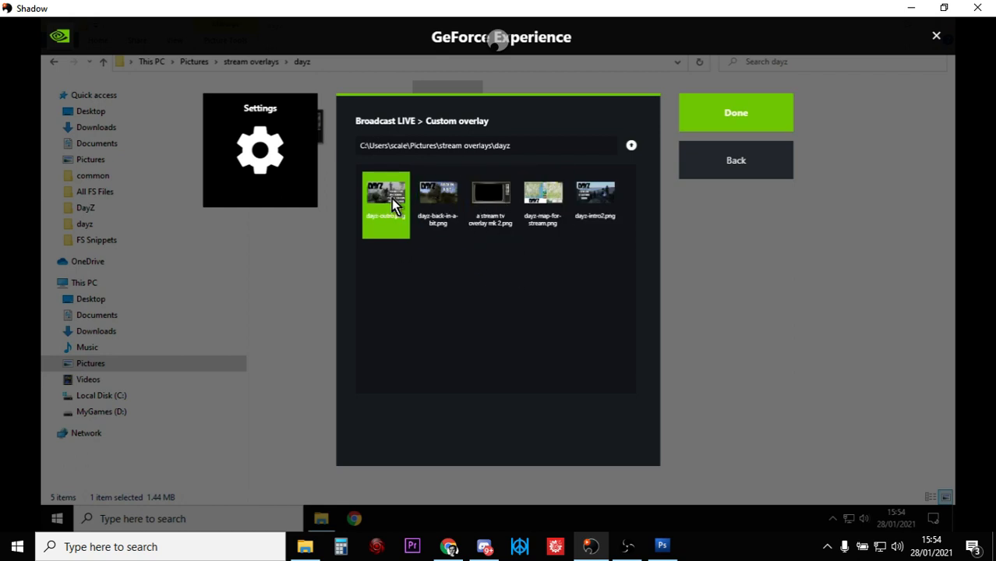
left_click(734, 112)
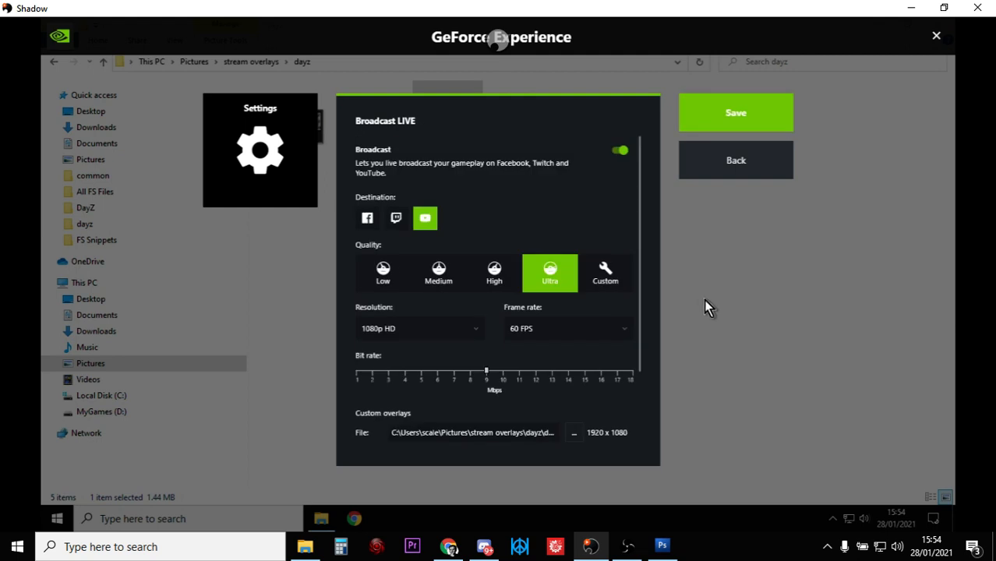
Step: Save the Broadcast LIVE settings and return to the main in-game overlay
scroll("down", 3)
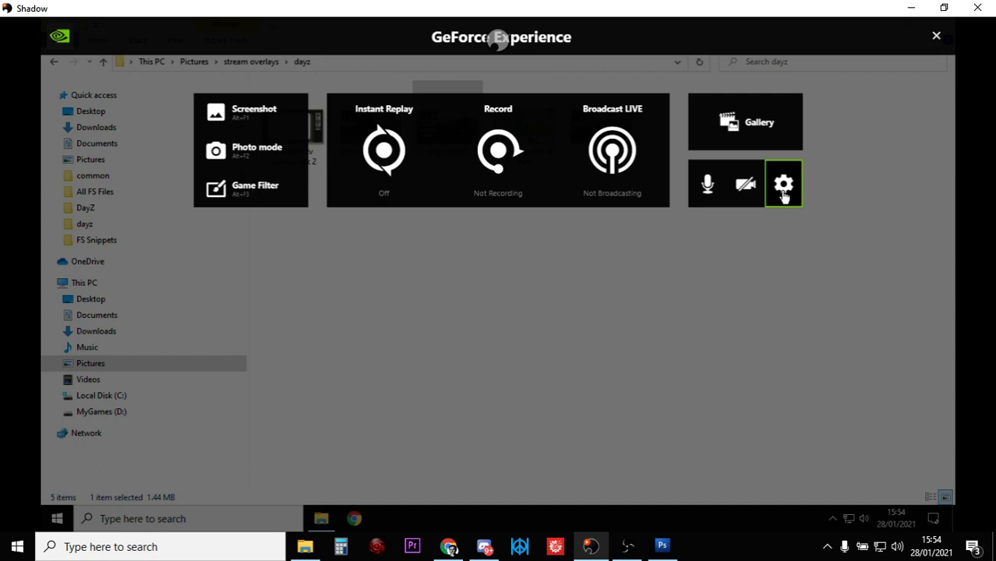
Step: Show the keyboard shortcuts list scrolled to the custom overlay toggle and switch shortcuts
left_click(784, 183)
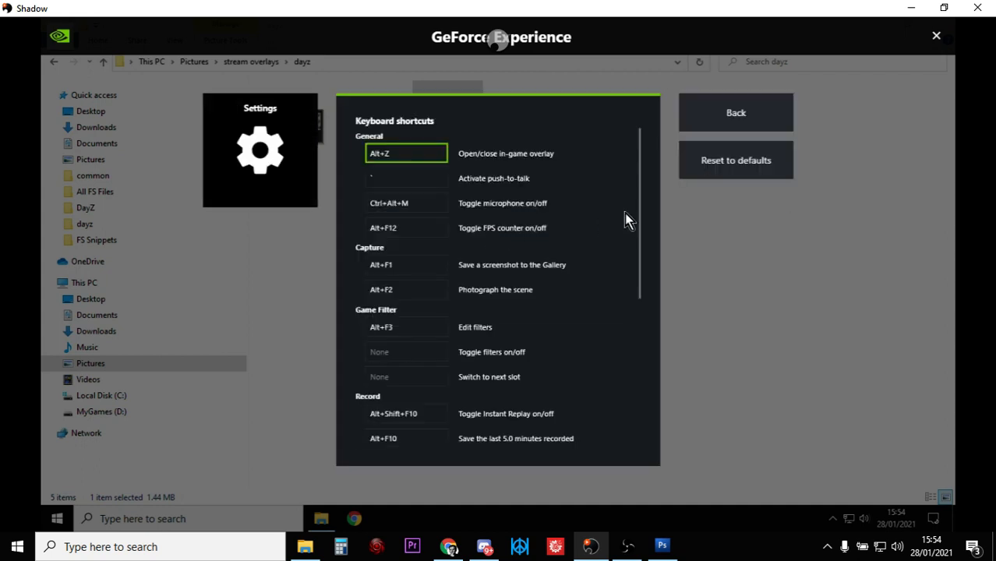
scroll("down", 3)
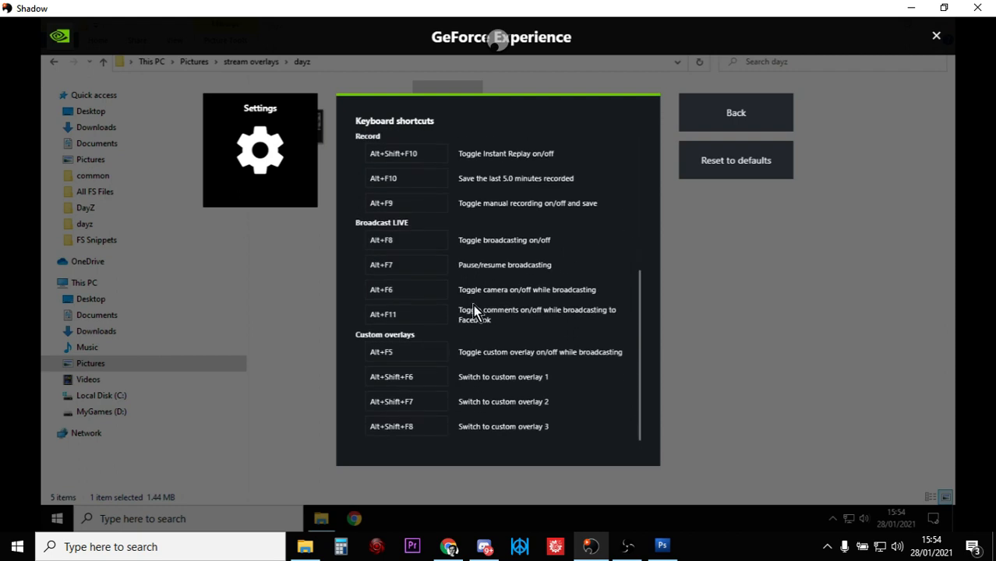
left_click(405, 351)
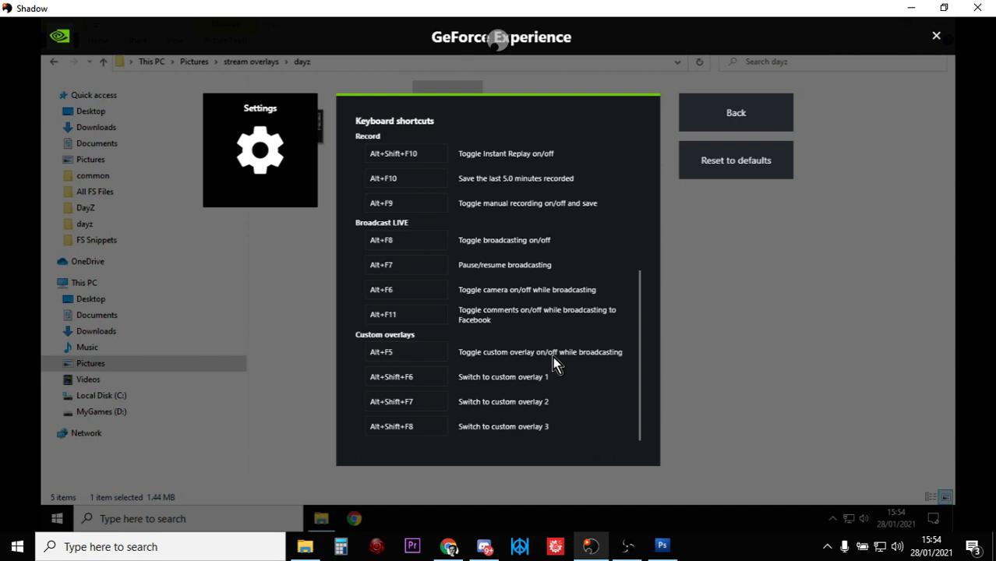
left_click(405, 352)
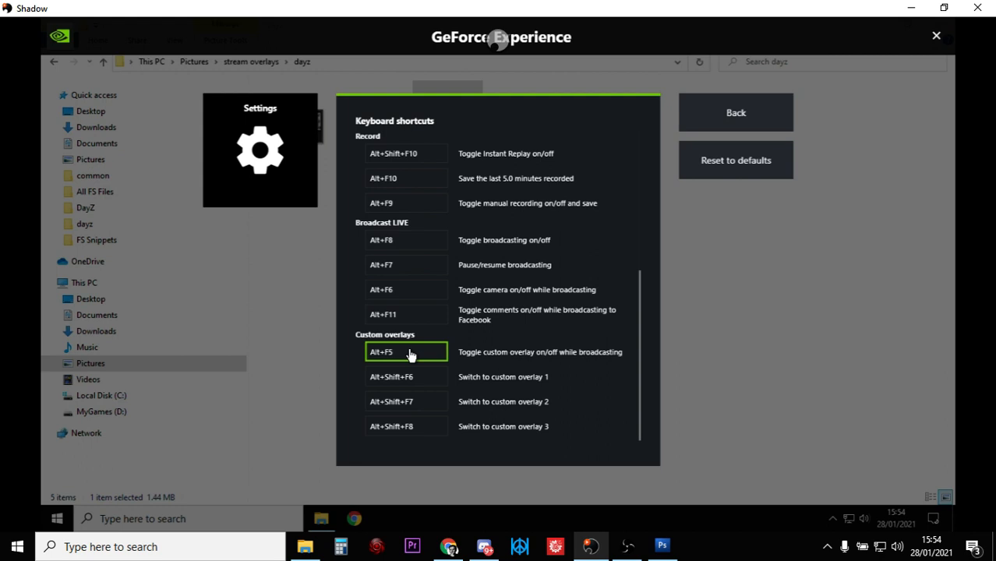
left_click(405, 376)
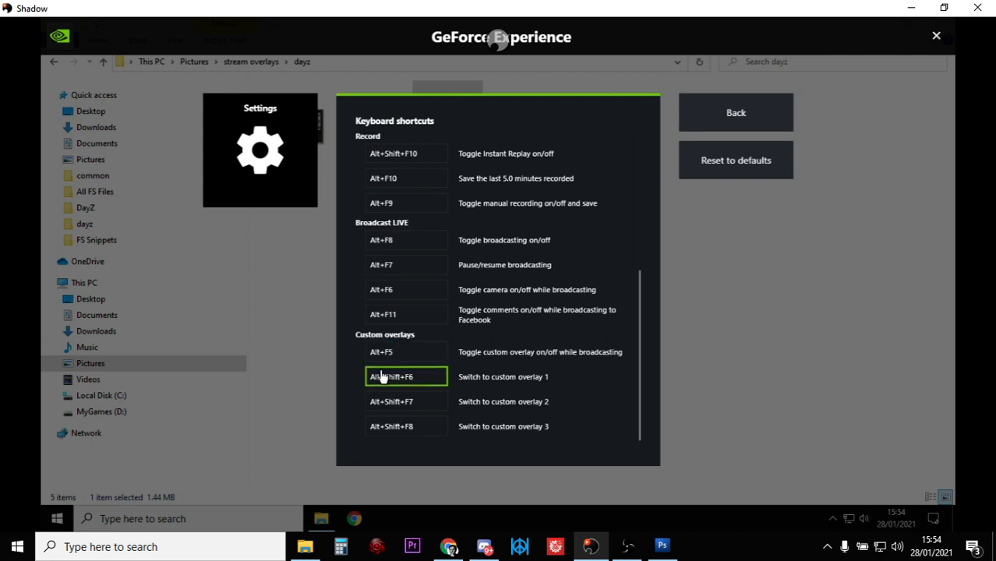
mouse_move(406, 402)
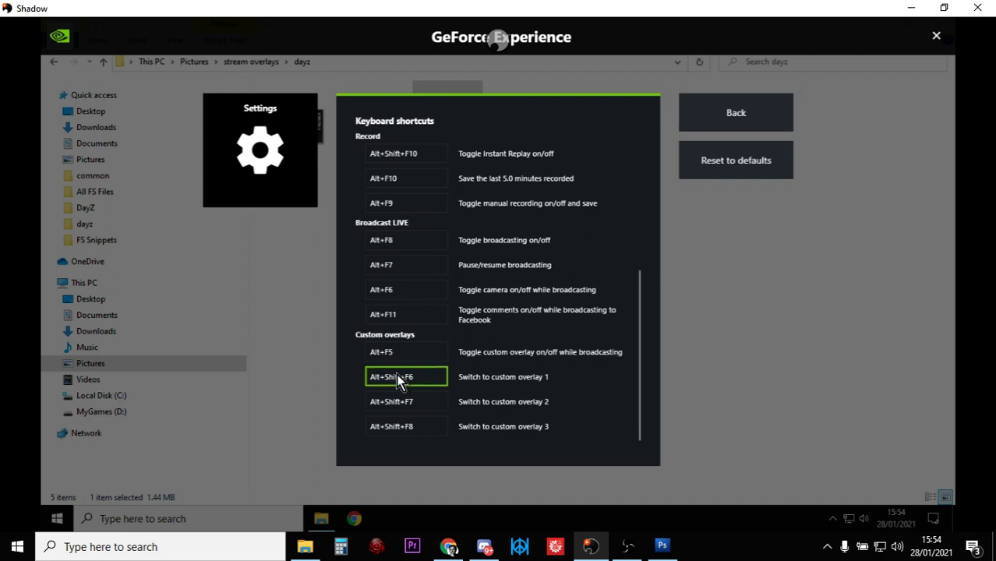
mouse_move(417, 381)
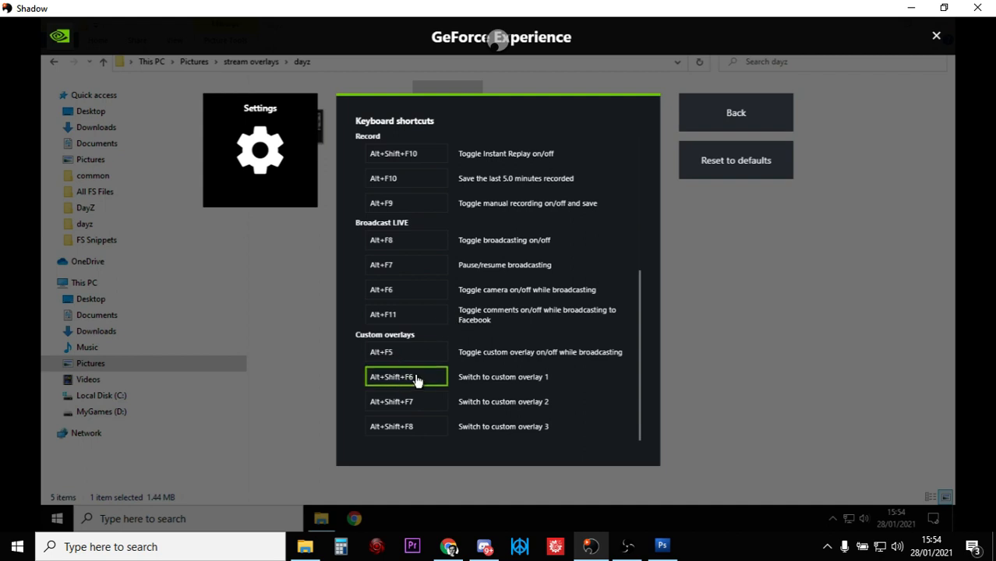
left_click(405, 401)
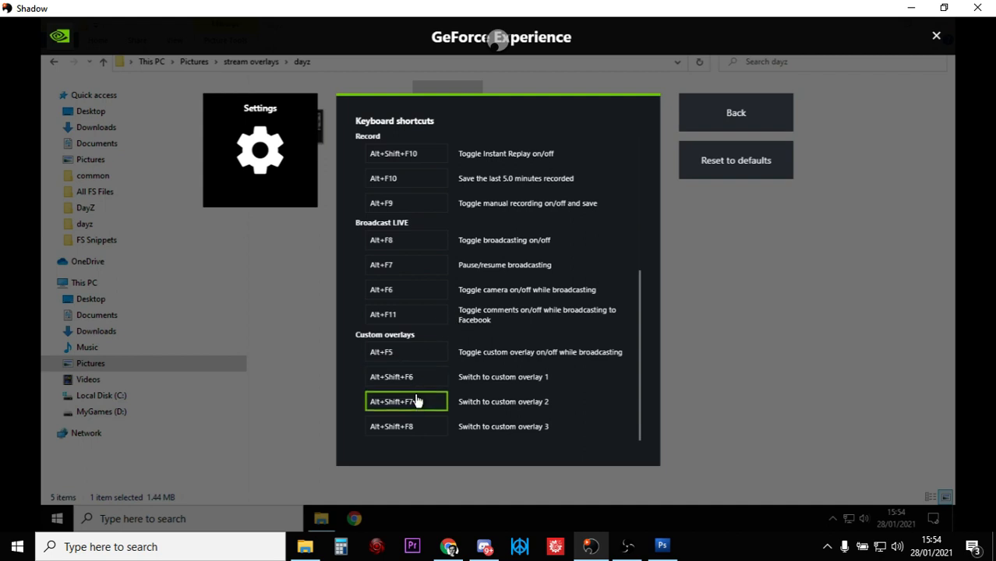
left_click(405, 426)
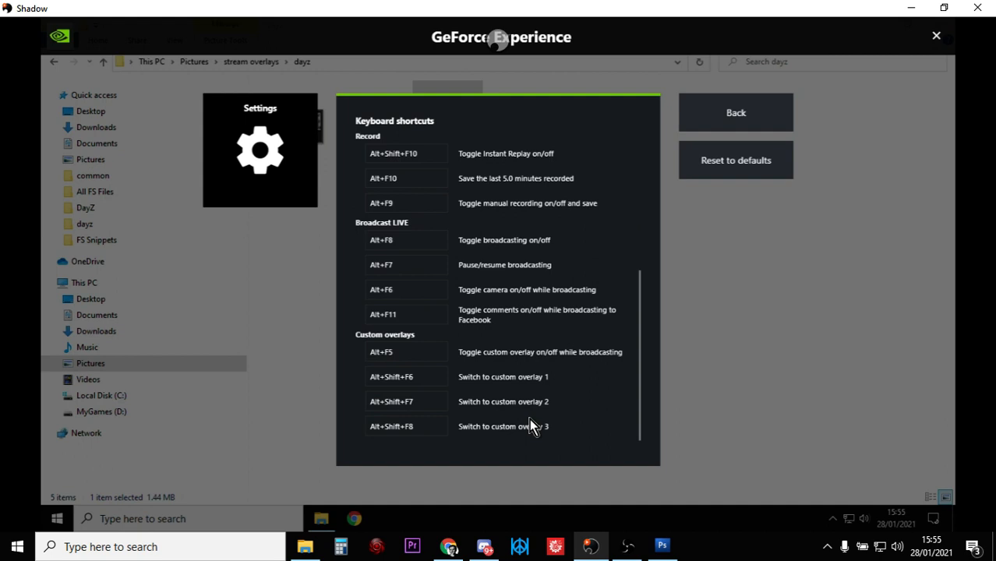
mouse_move(721, 126)
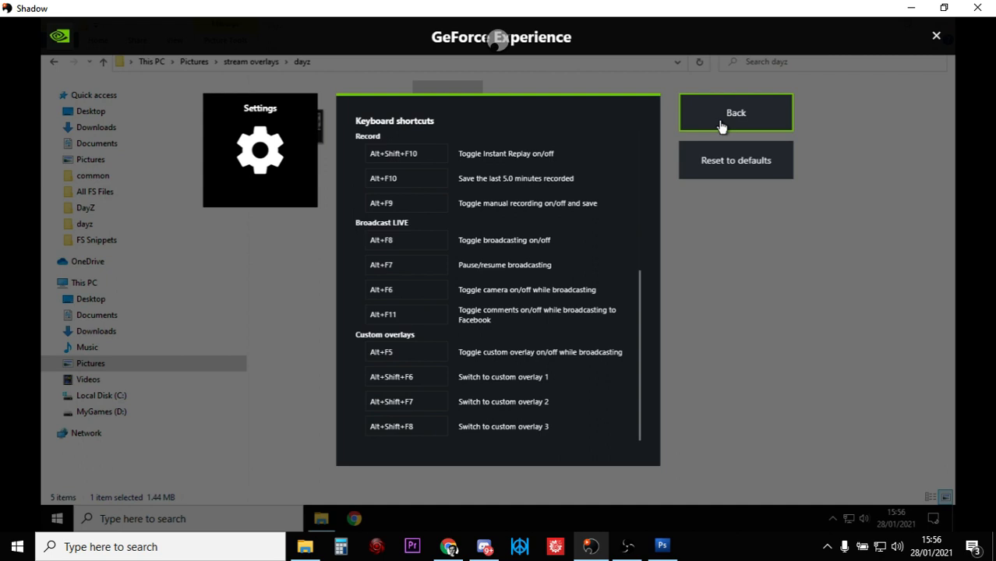
Step: Leave Keyboard shortcuts and return to the main in-game overlay panel
left_click(735, 112)
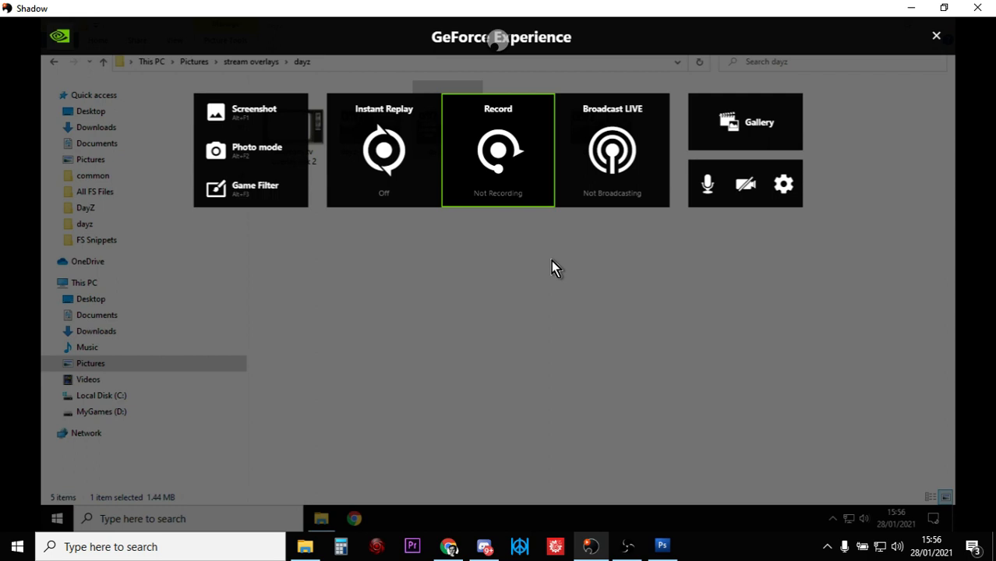
mouse_move(596, 343)
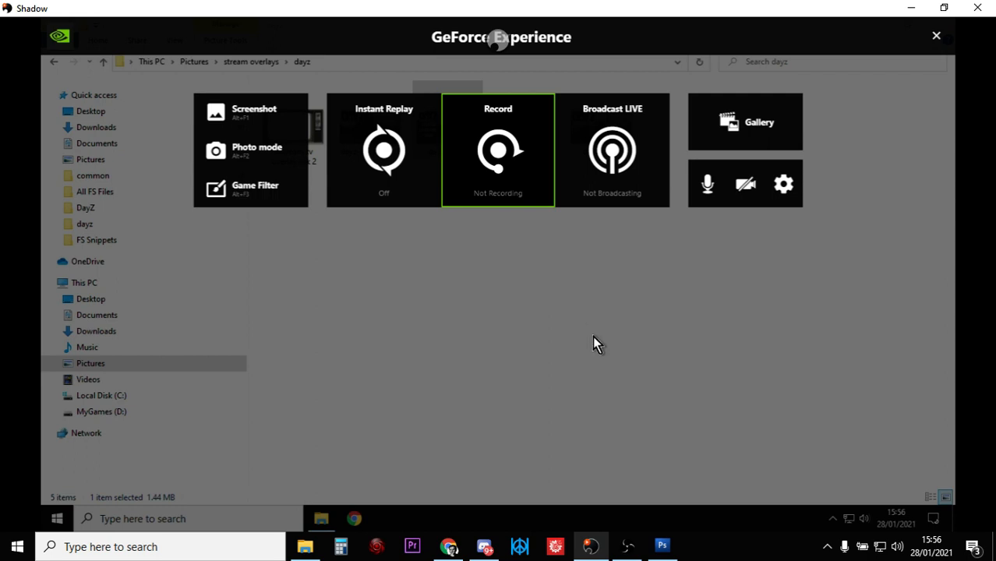